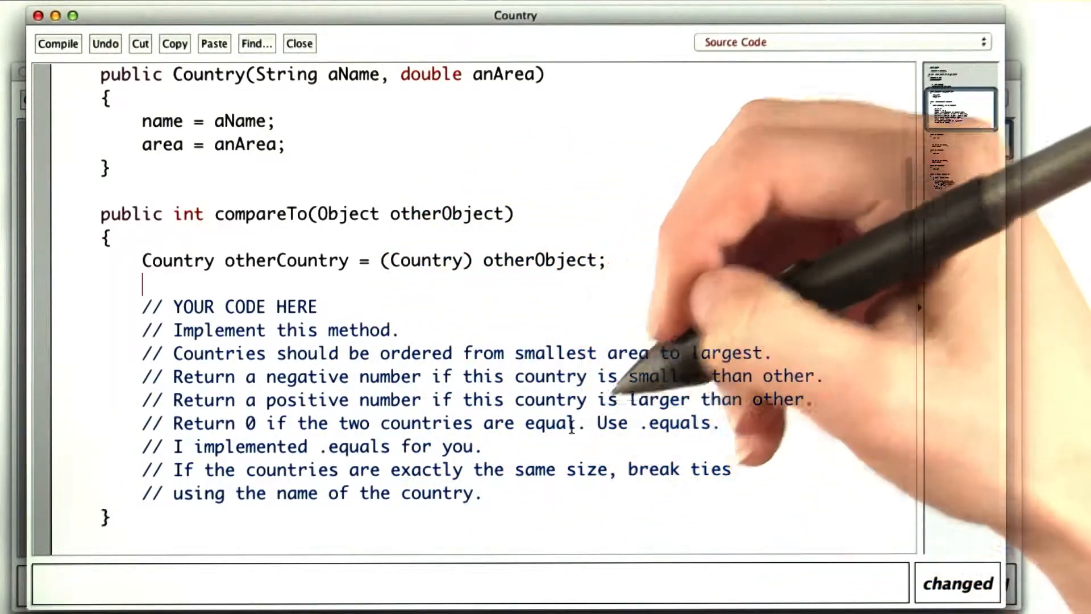
Write compareTo branches returning 0 when equal, -1 when area is smaller, 1 when larger.
type("if (this.equal")
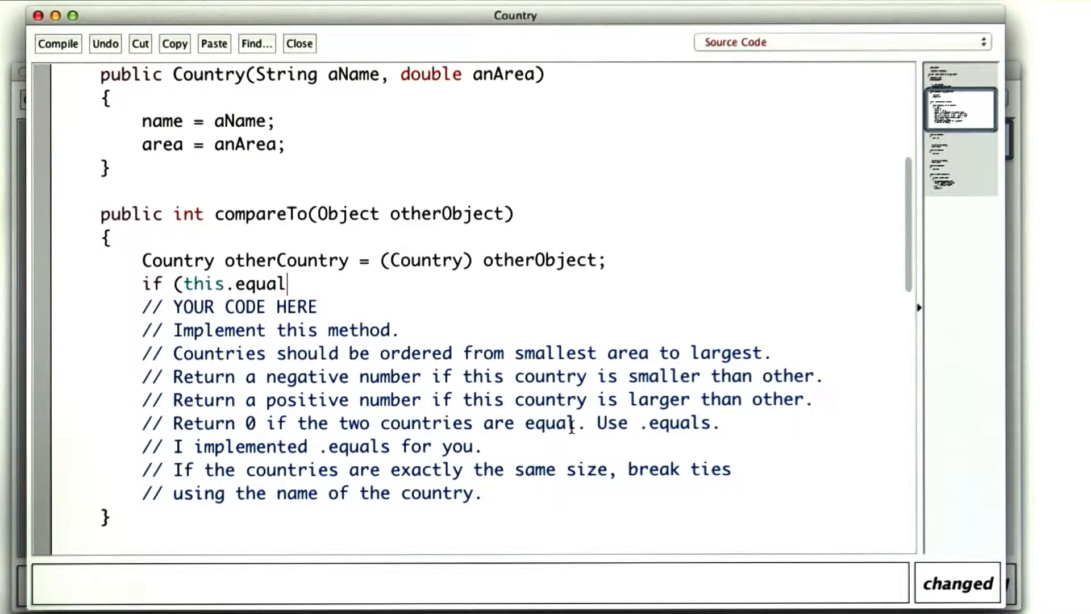
type("s(otherCountry)")
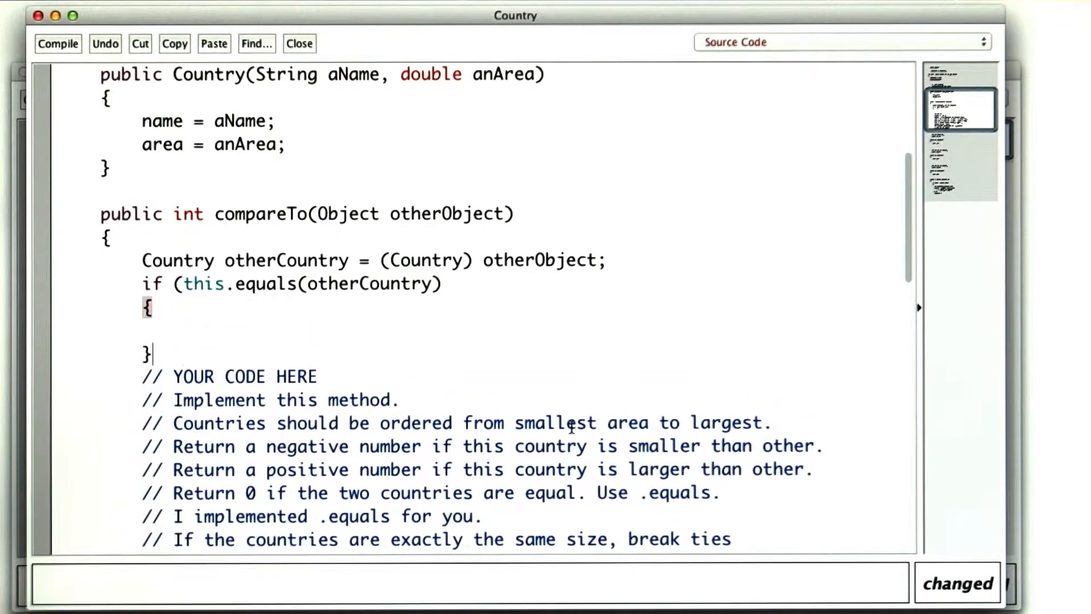
type("return 0;")
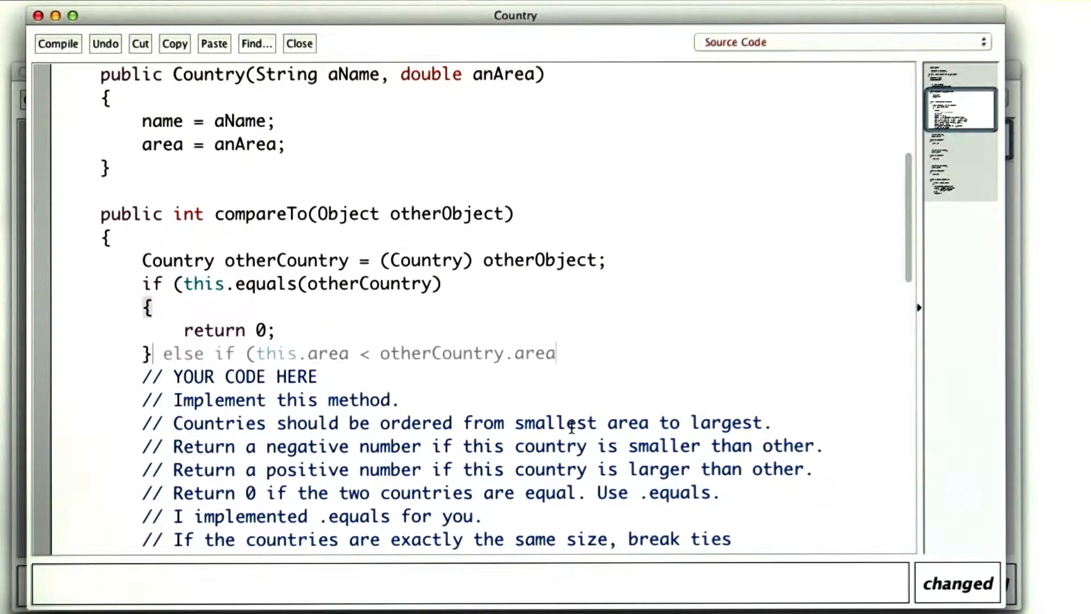
type(")")
type("return")
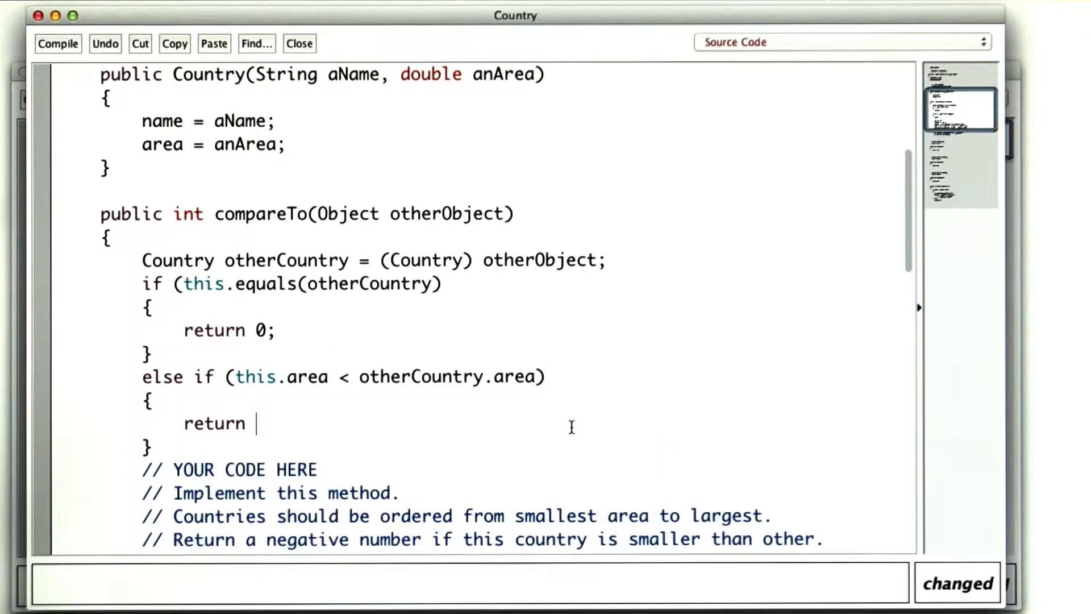
type("-1;")
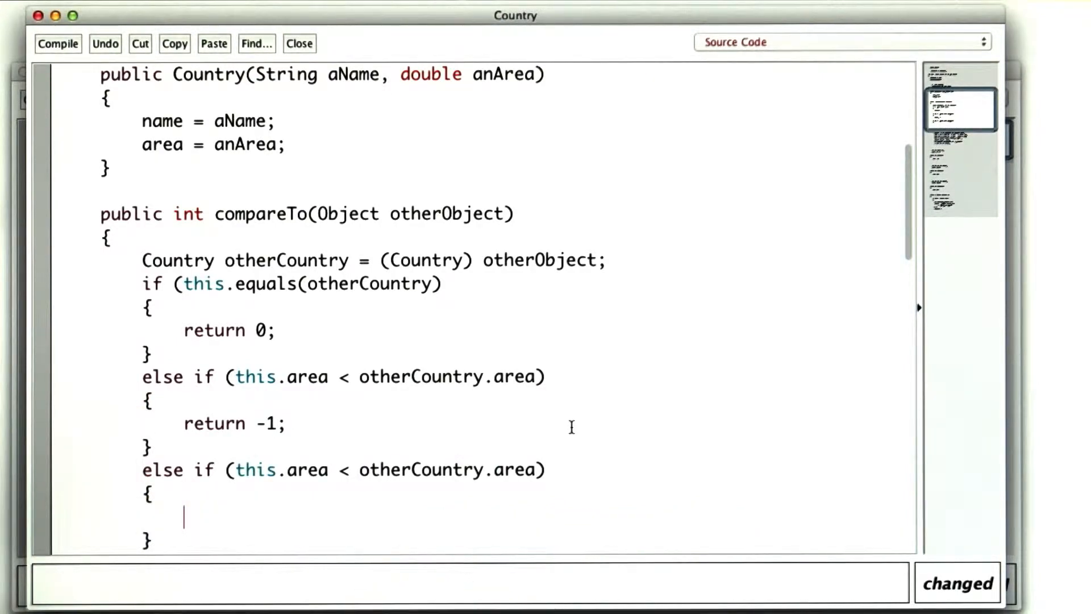
type(">")
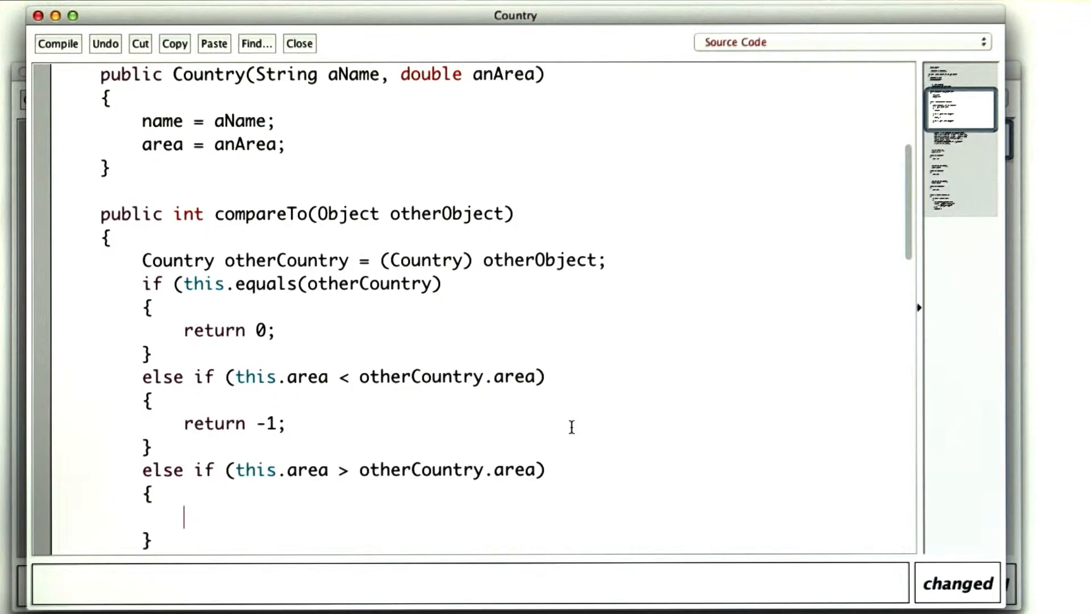
type("return 1;")
type("else")
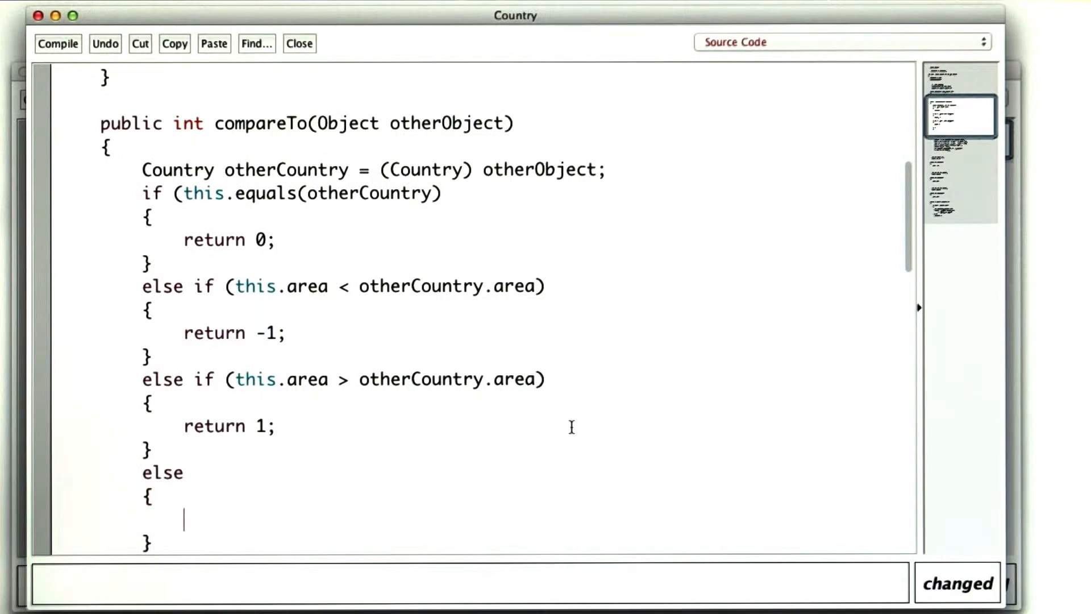
Add the else branch returning this.name.compareTo(otherCountry.name) and compile Country.
type("return this.name.compareTo")
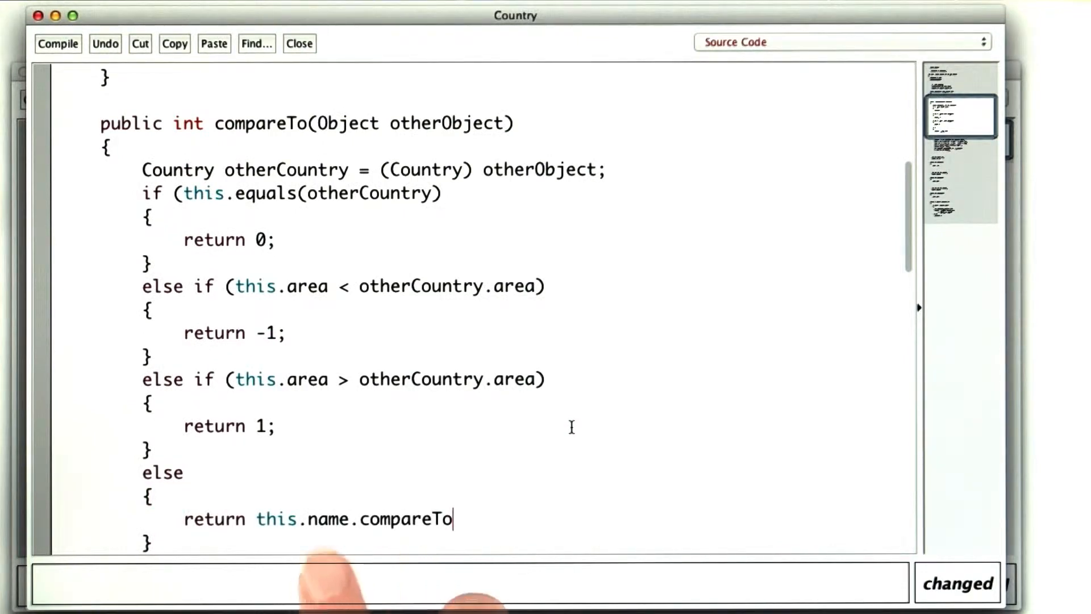
type("(otherCountry.name);")
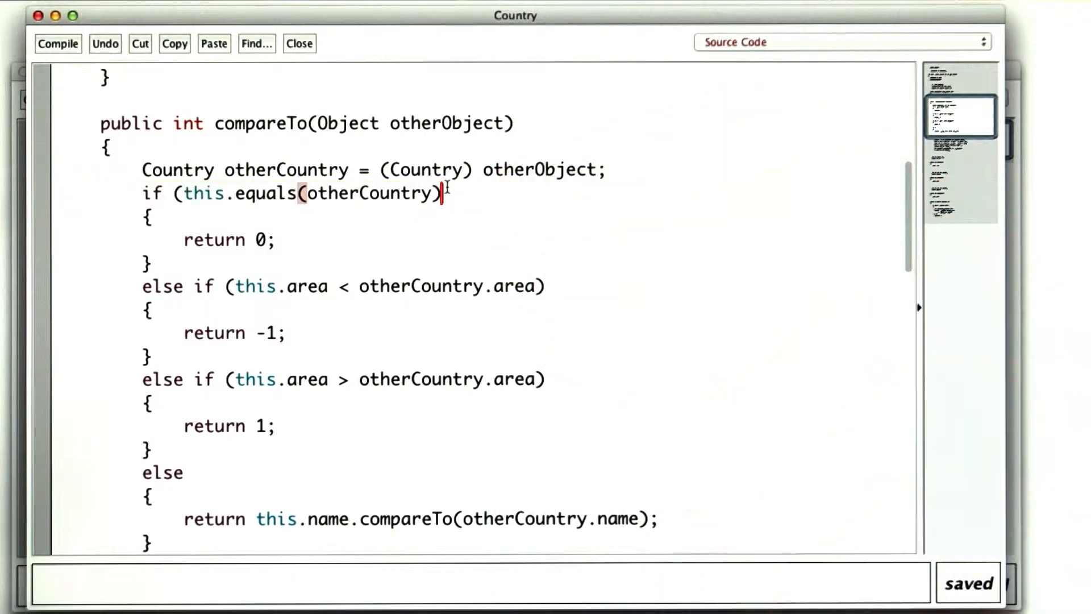
left_click(58, 43)
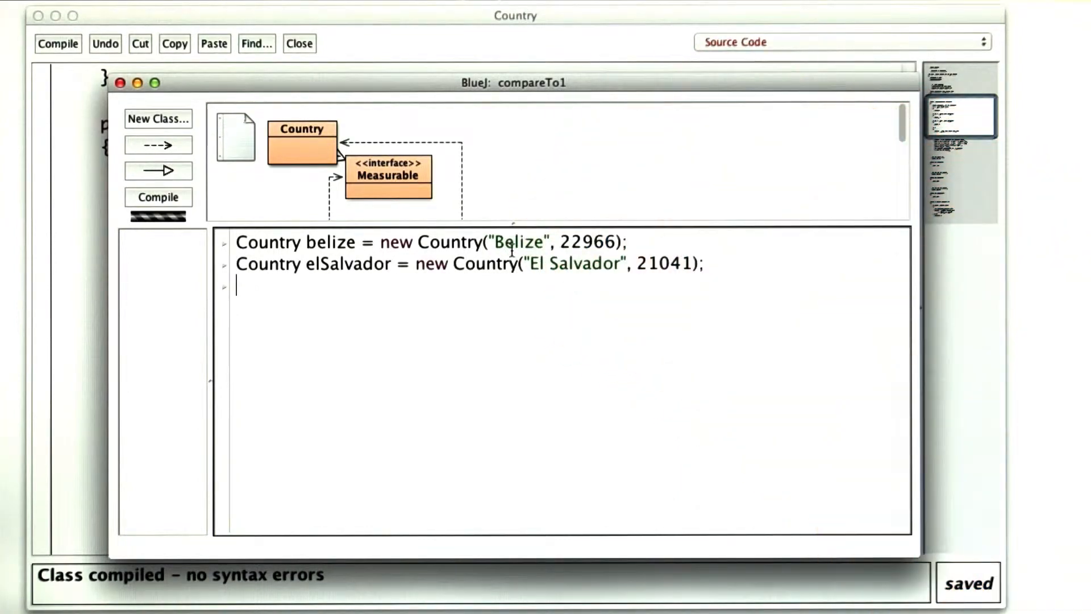
Evaluate elSalvador.compareTo(belize), belize.compareTo(elSalvador) and belize.compareTo(belize) in the code pad.
type("elSalvador.compareTo(")
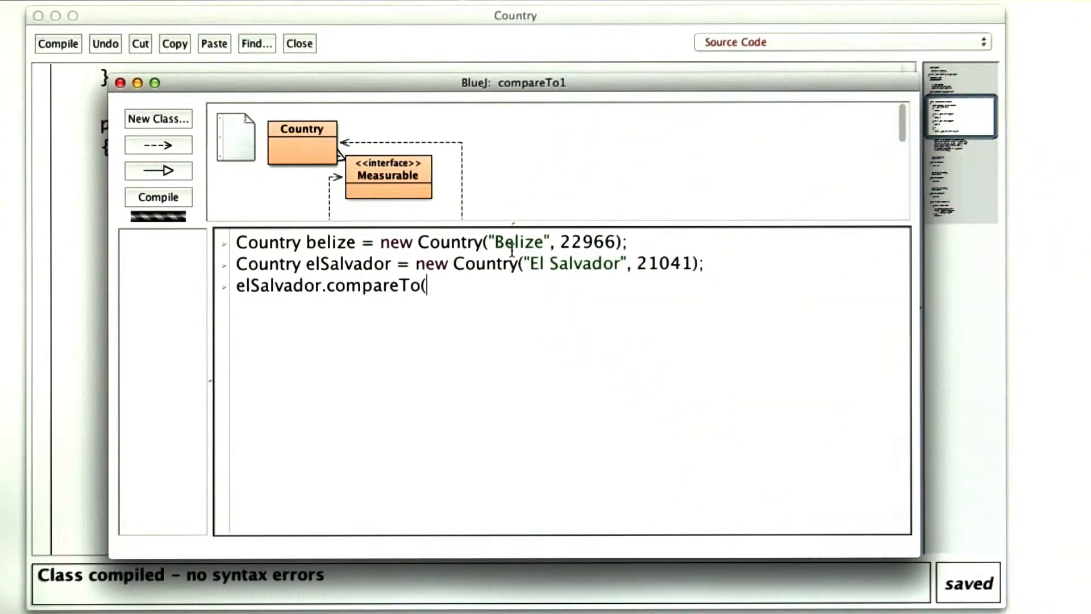
type("belize)")
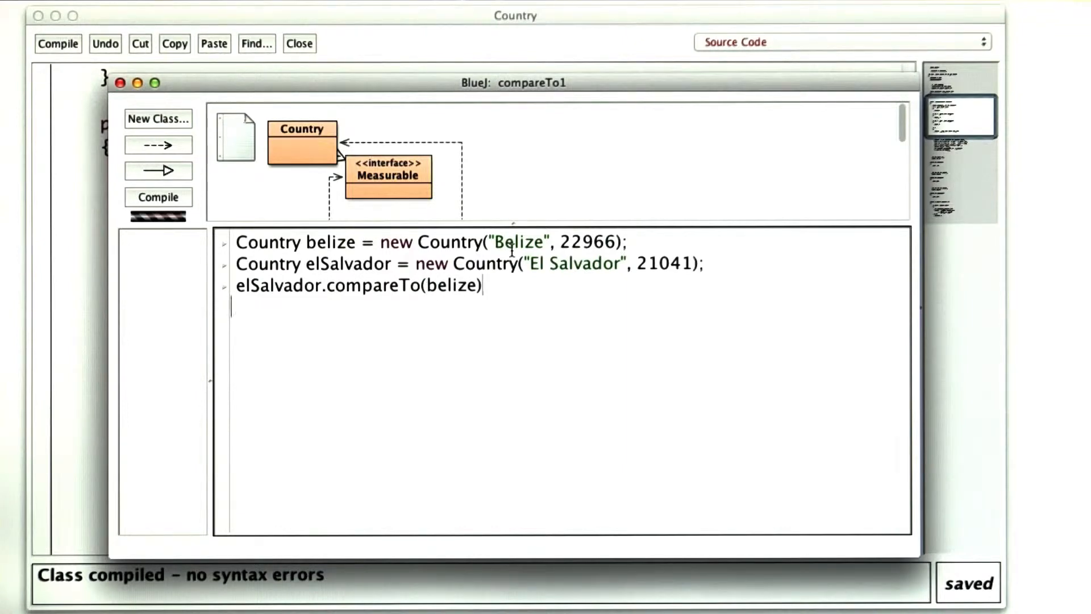
type("belize.compareTo(elSalvador)")
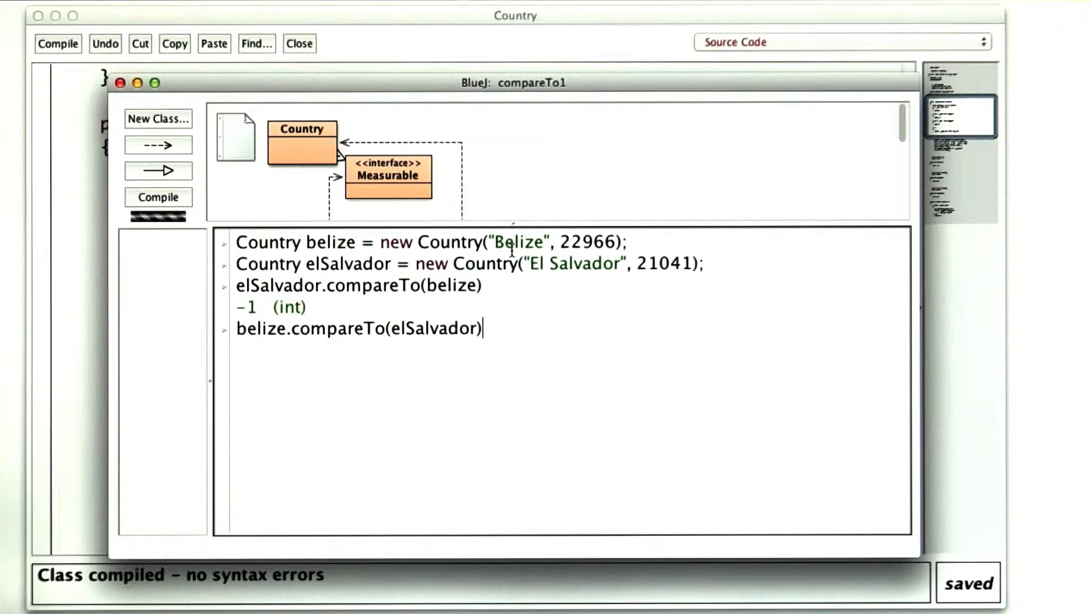
type("belize.compareTo(belize)")
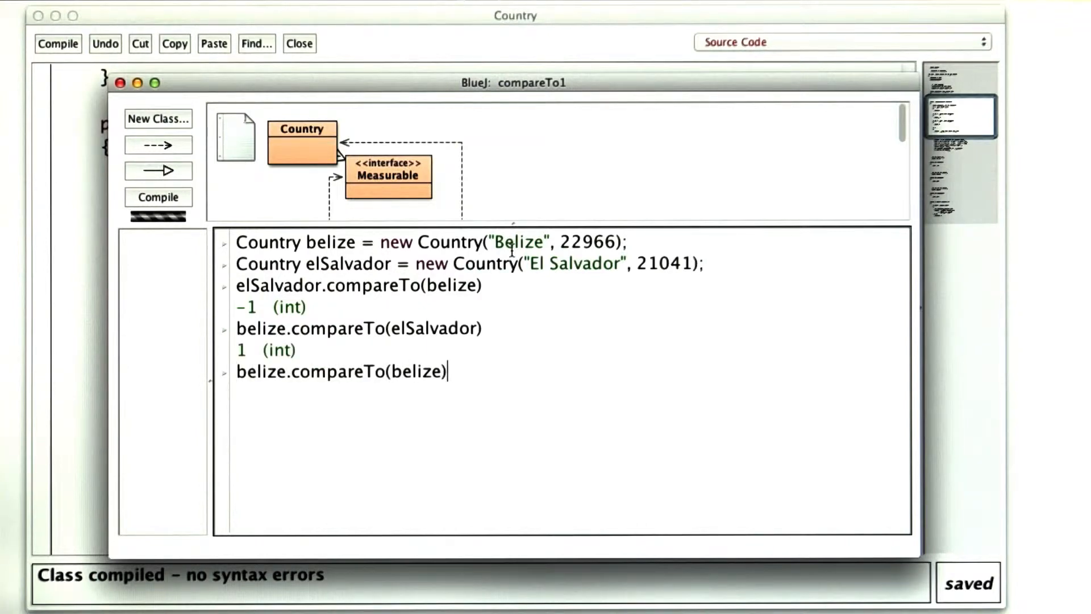
Create madeUpCountry "Made Up" with area 22966 and compare belize against it.
type("Country madeUpCountry = new Country(\"Made Up\", 22966);")
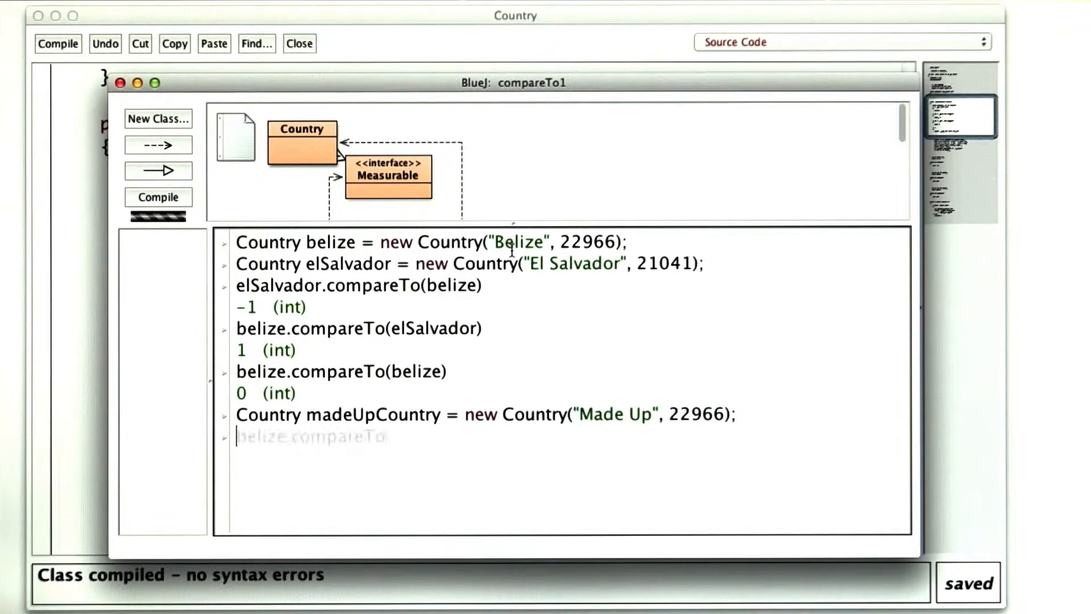
type("belize.compareTo(md")
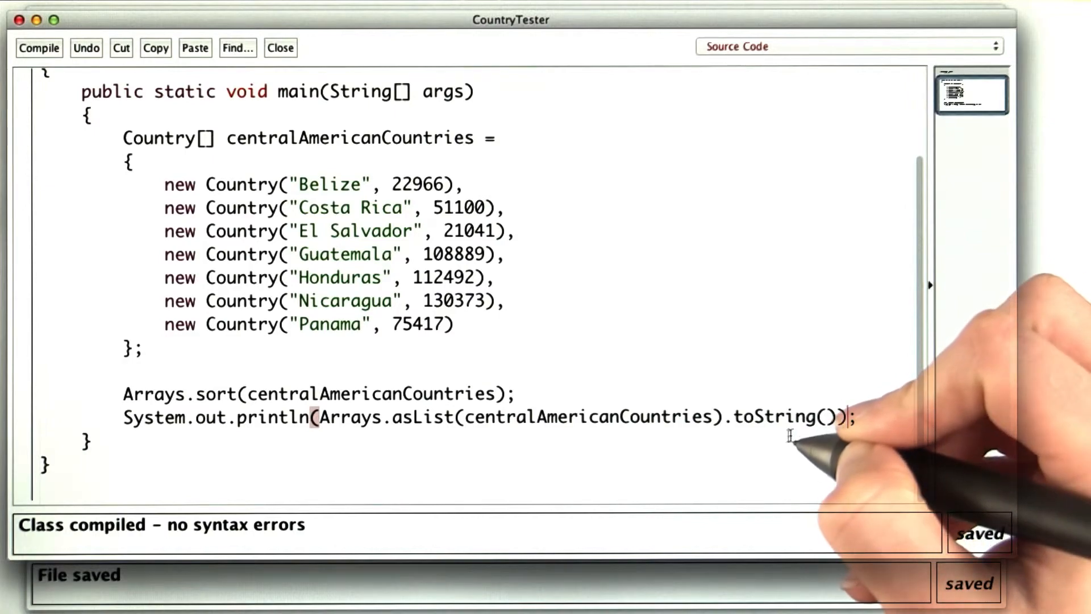
Run CountryTester's main to print the seven countries sorted by area.
left_click(38, 48)
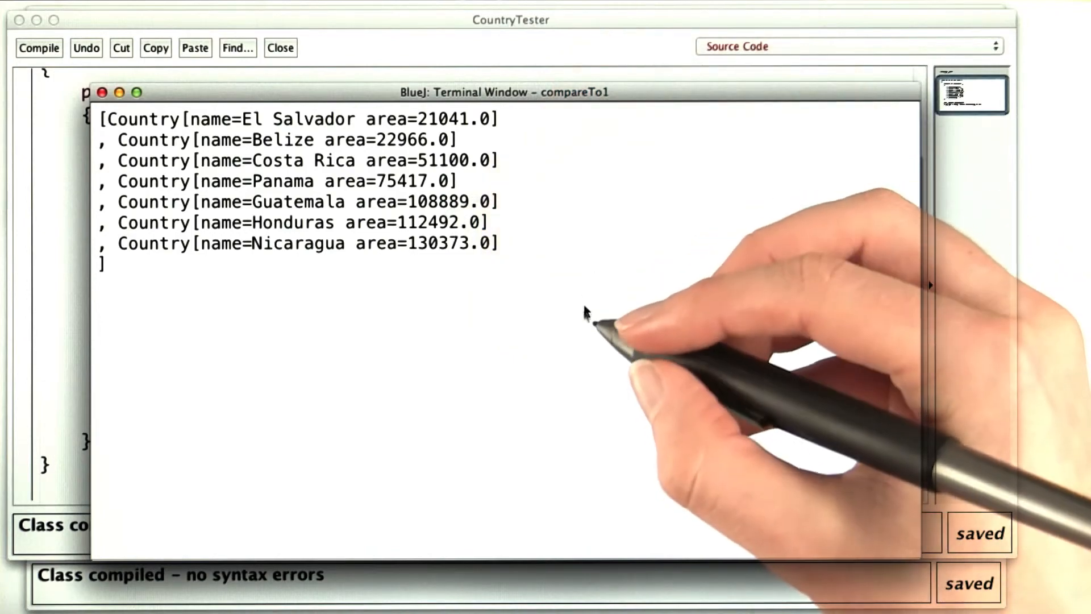
mouse_move(591, 350)
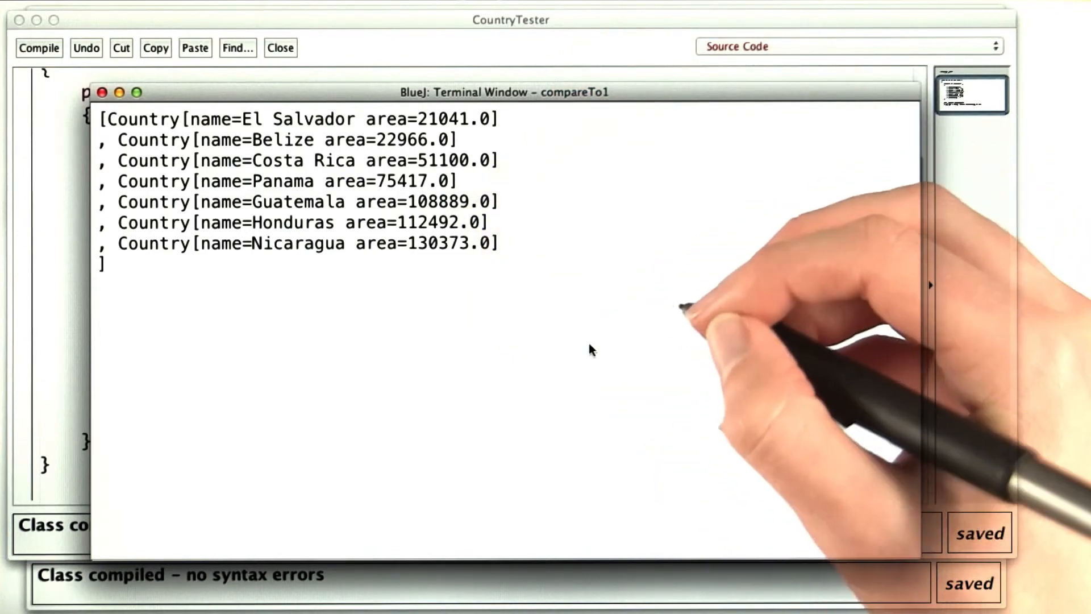
mouse_move(627, 279)
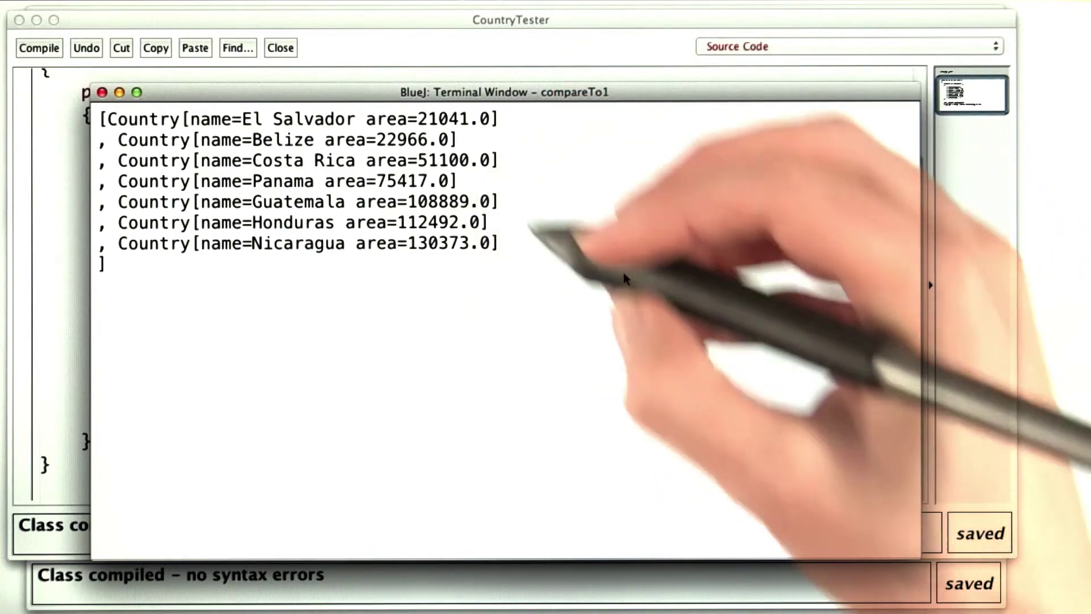